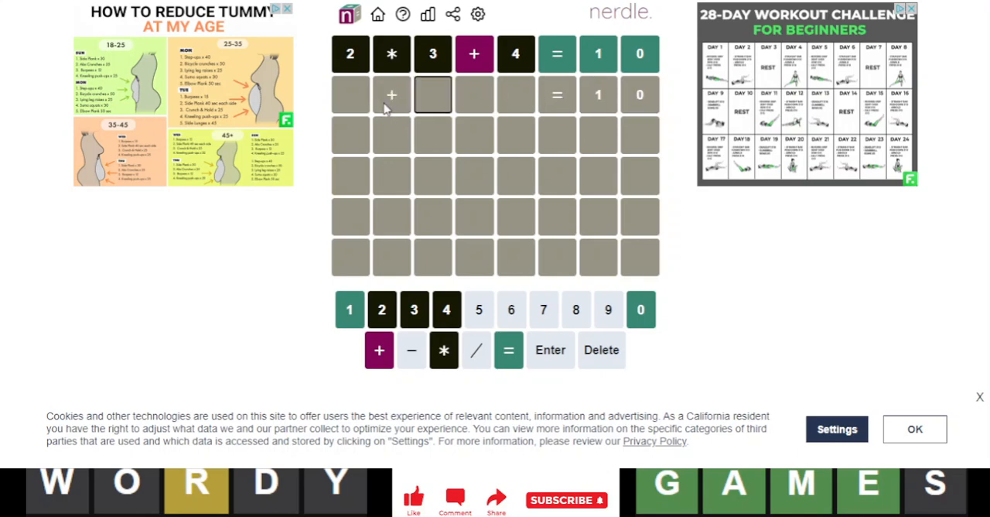
- Submit 8+9-7=10 as the second Nerdle guess to get its colour feedback
{"action": "left_click", "coordinate": [411, 349]}
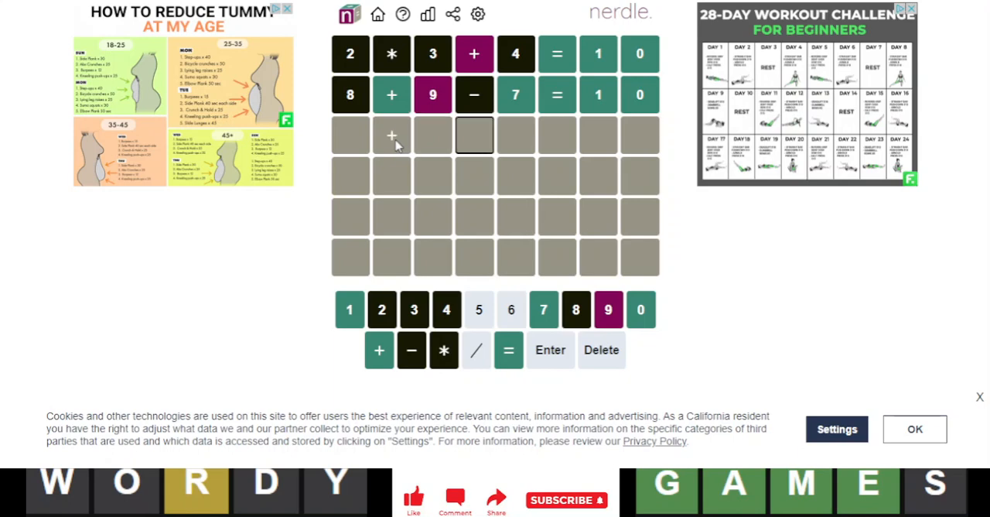
- Enter 9+_/7=10 in row three, leaving the third tile blank
{"action": "left_click", "coordinate": [542, 310]}
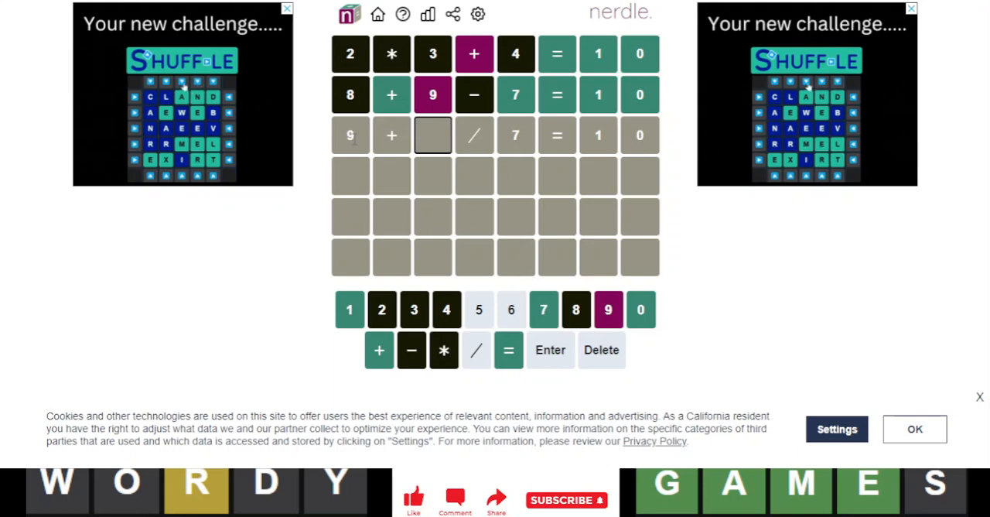
{"action": "left_click", "coordinate": [543, 310]}
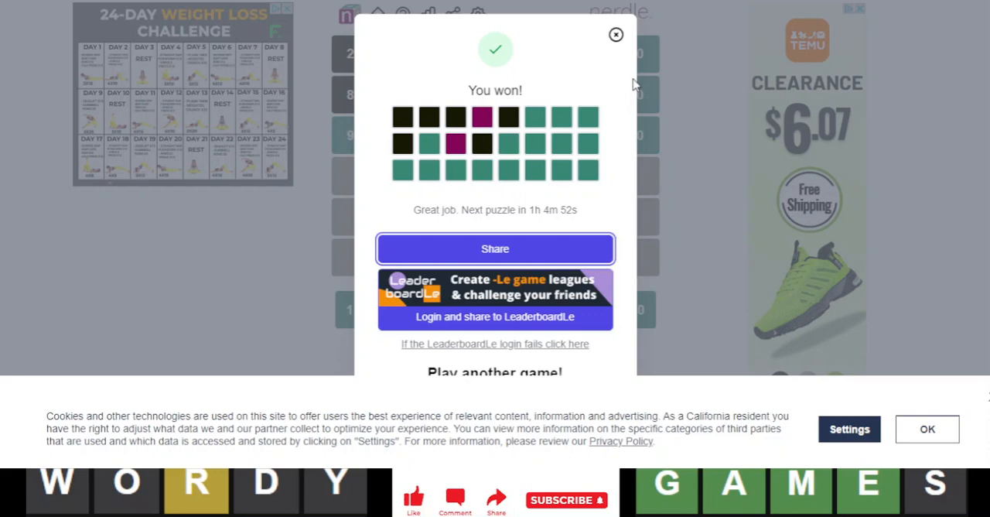
- Close the You won! popup to reveal the solved 9+7/7=10 board
{"action": "left_click", "coordinate": [616, 35]}
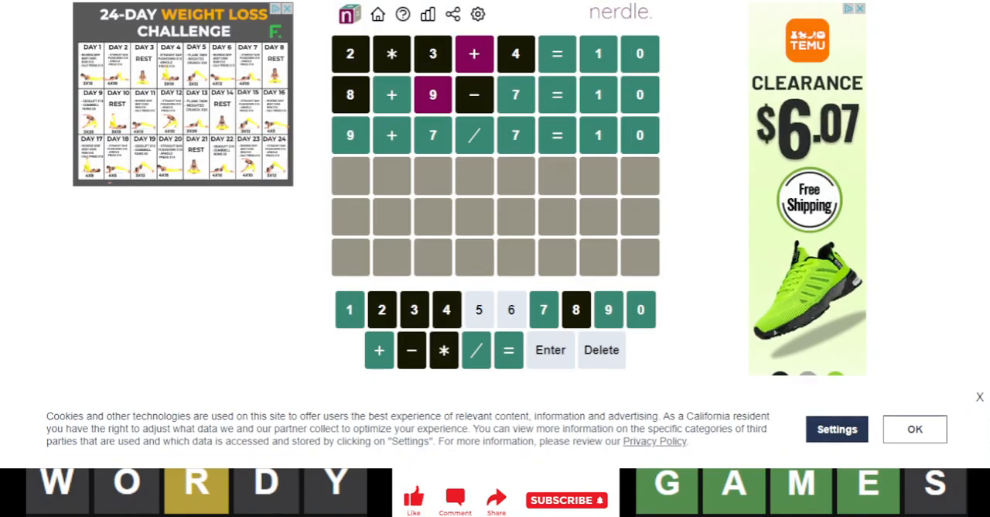